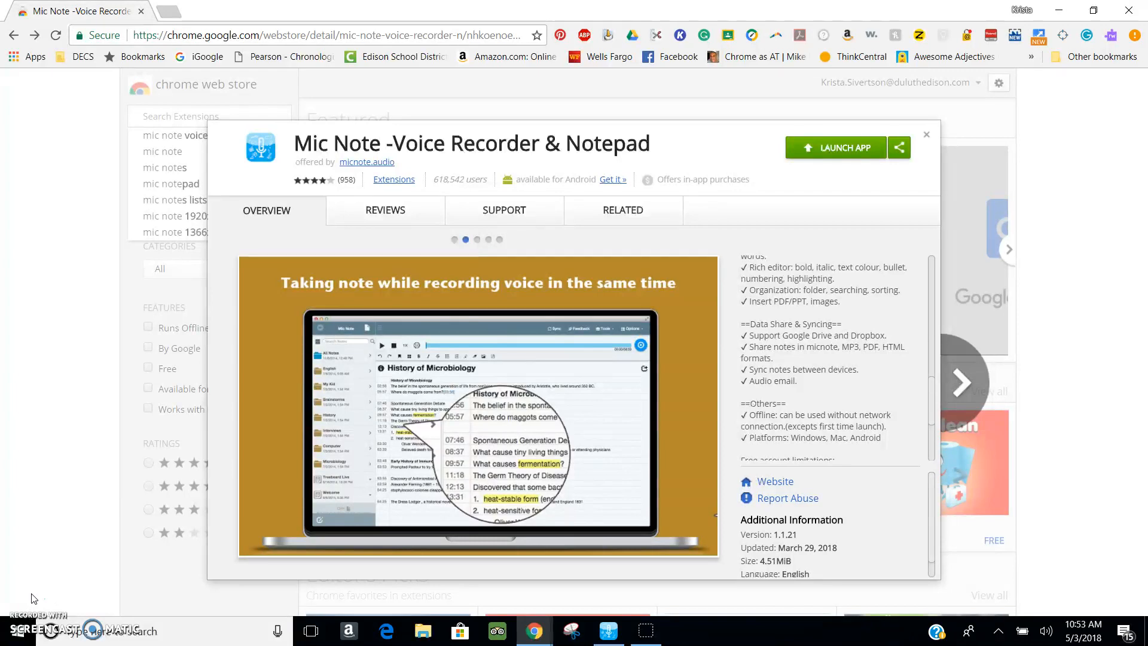
# Step: Show the Note dropdown's options for creating, importing, exporting and sharing notes
pyautogui.click(959, 382)
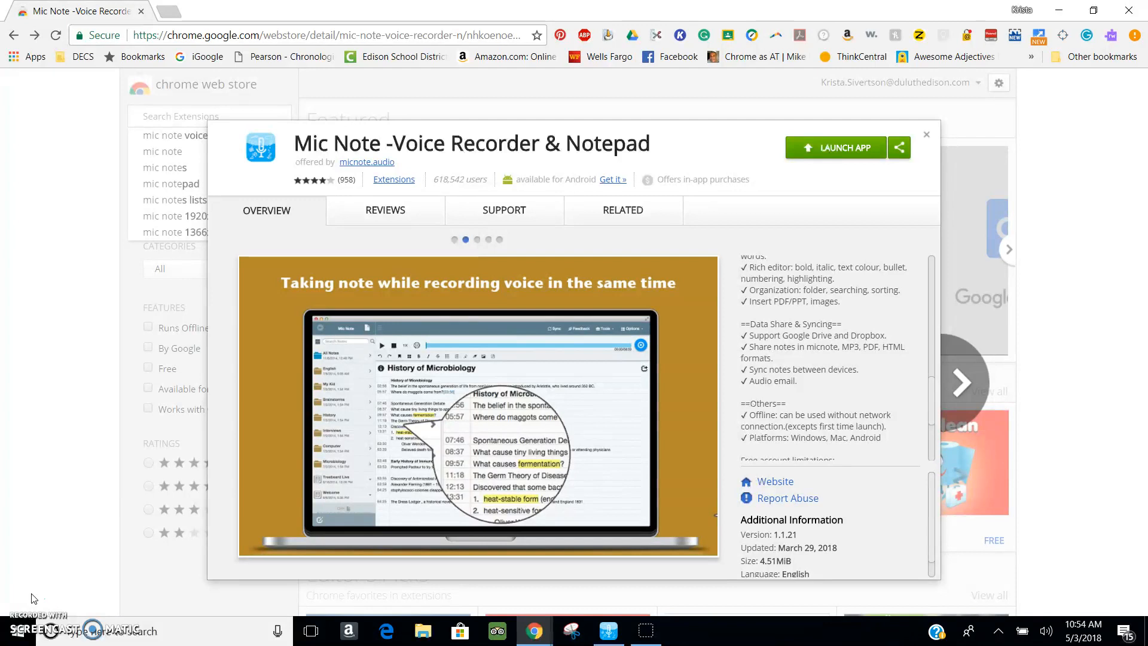
pyautogui.click(960, 382)
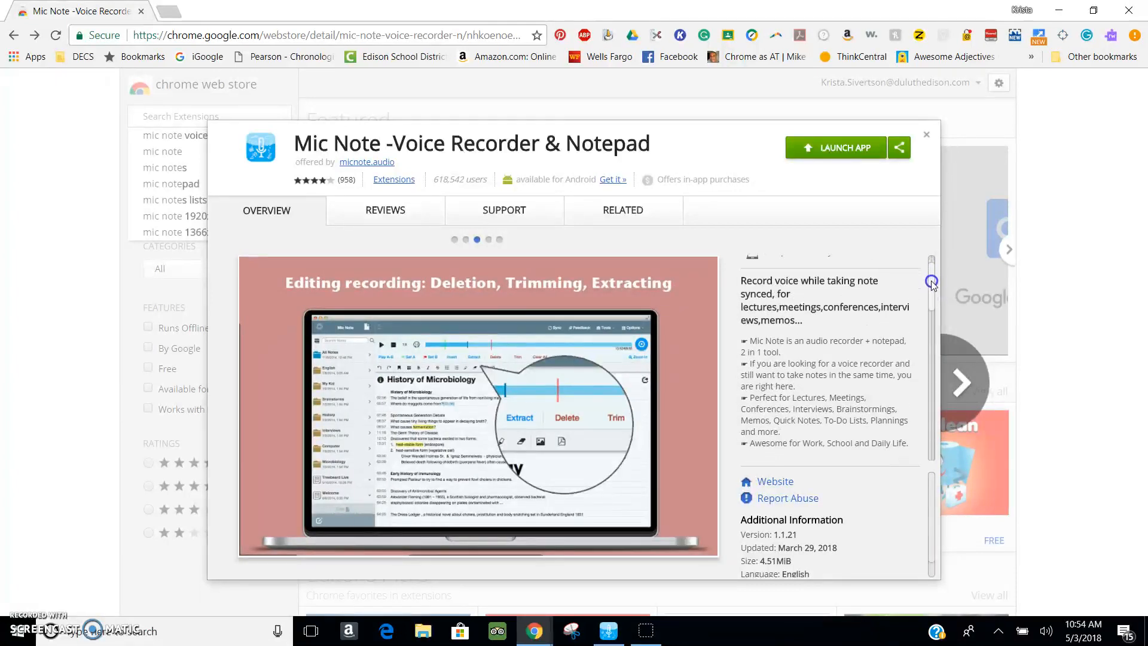
pyautogui.scroll(-3)
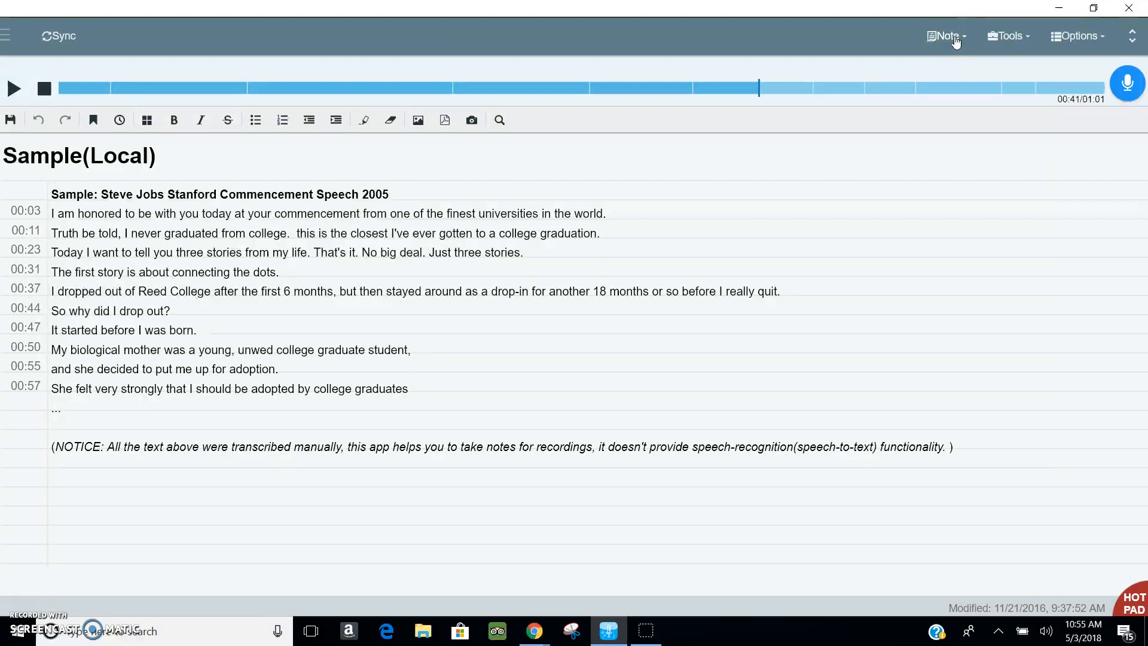
pyautogui.click(945, 35)
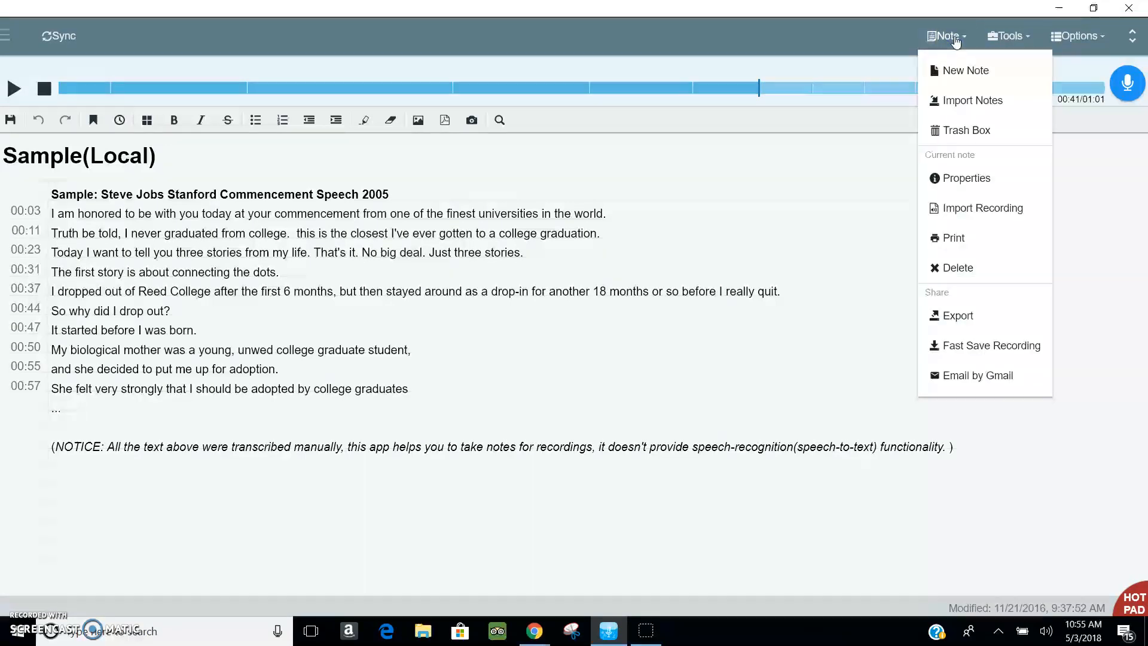
pyautogui.moveTo(955, 76)
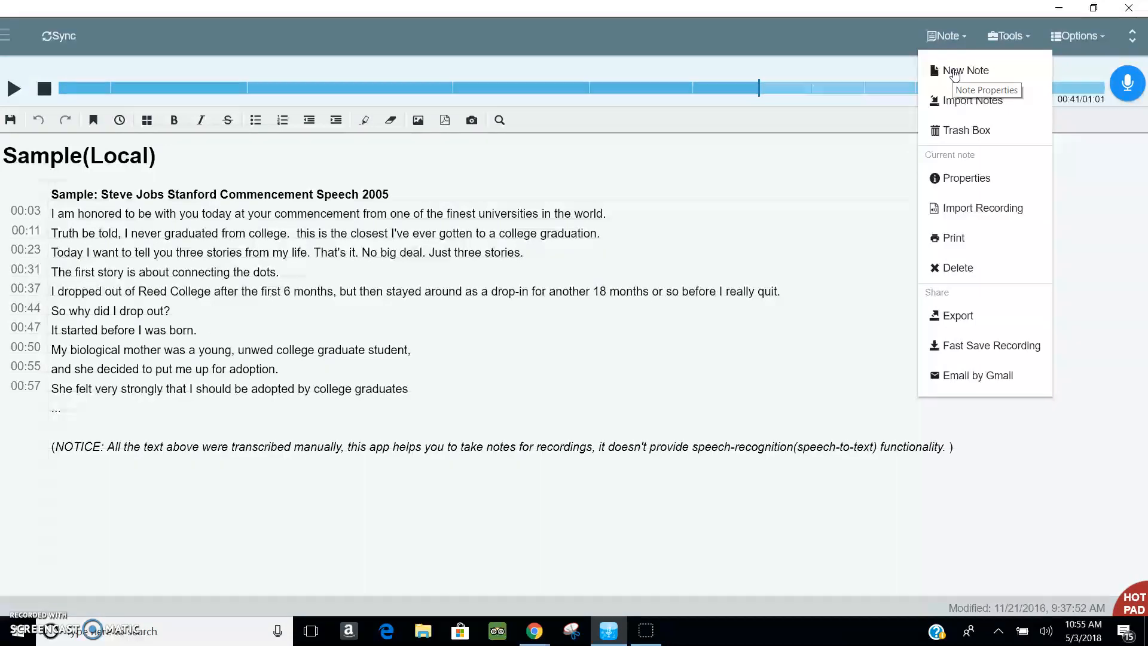
# Step: Create a new unnamed note via New Note and begin recording with the microphone button
pyautogui.click(965, 70)
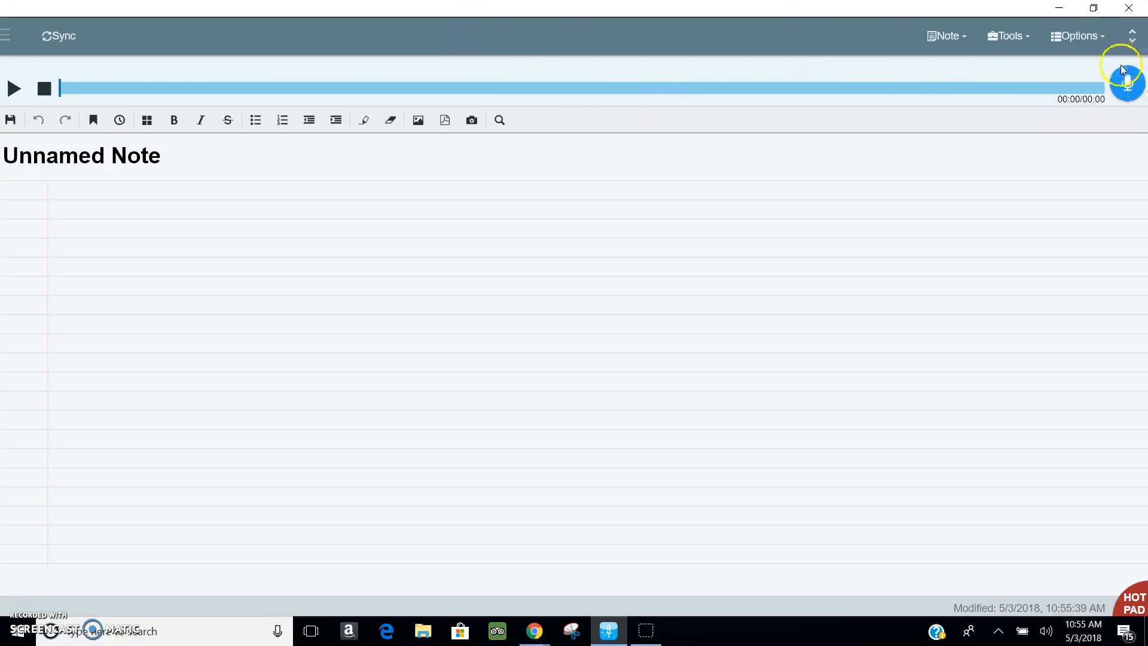
pyautogui.moveTo(1126, 82)
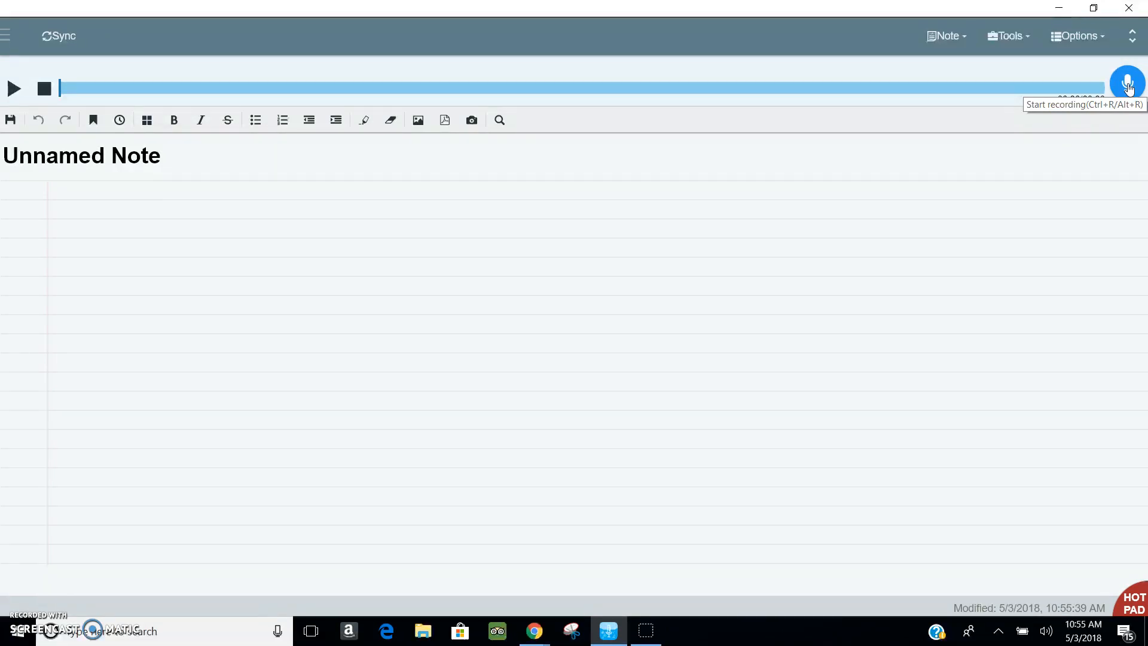
pyautogui.click(1126, 82)
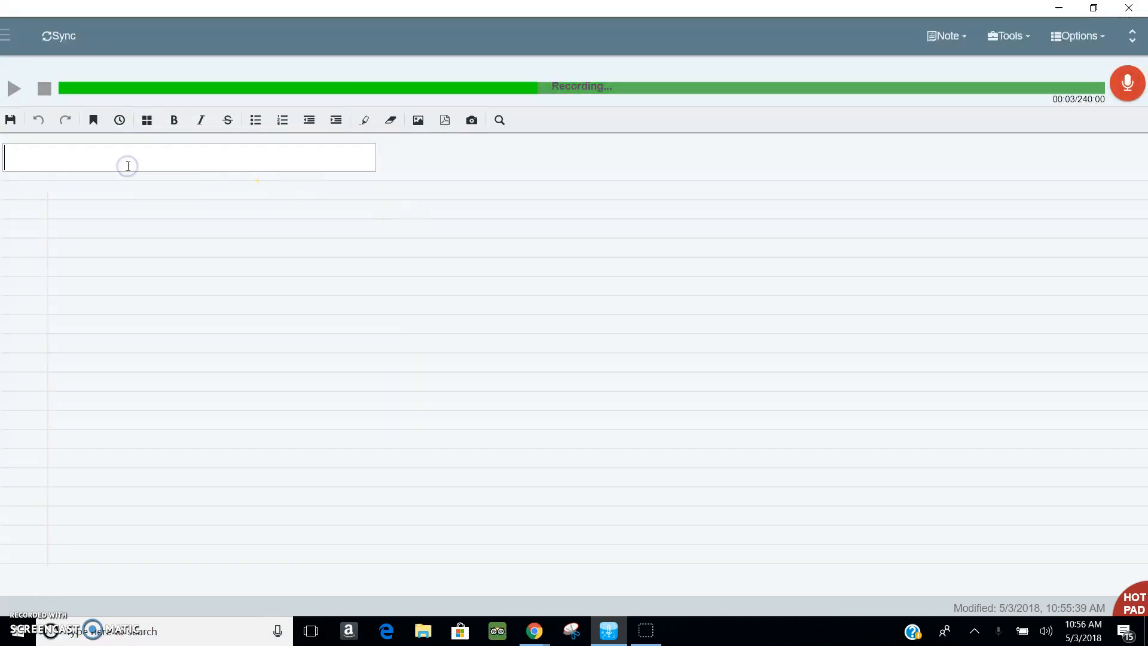
# Step: Title the note 'Ancient River Civilization' and start the first line with 'egy'
pyautogui.write('Ancient River C')
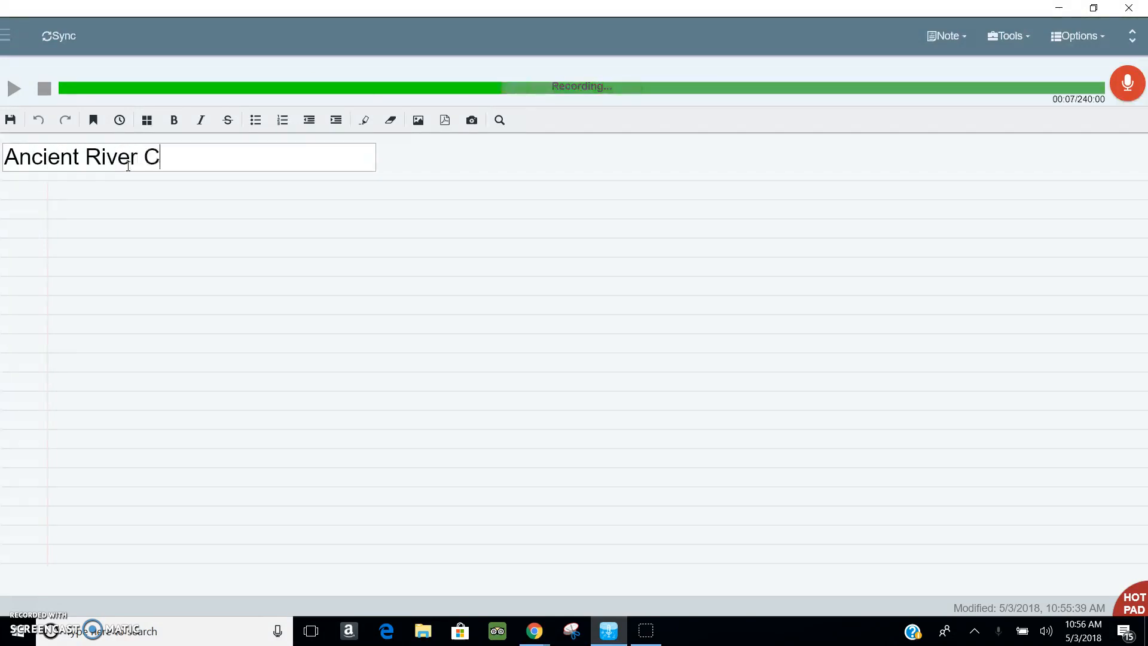
pyautogui.write('ivilization')
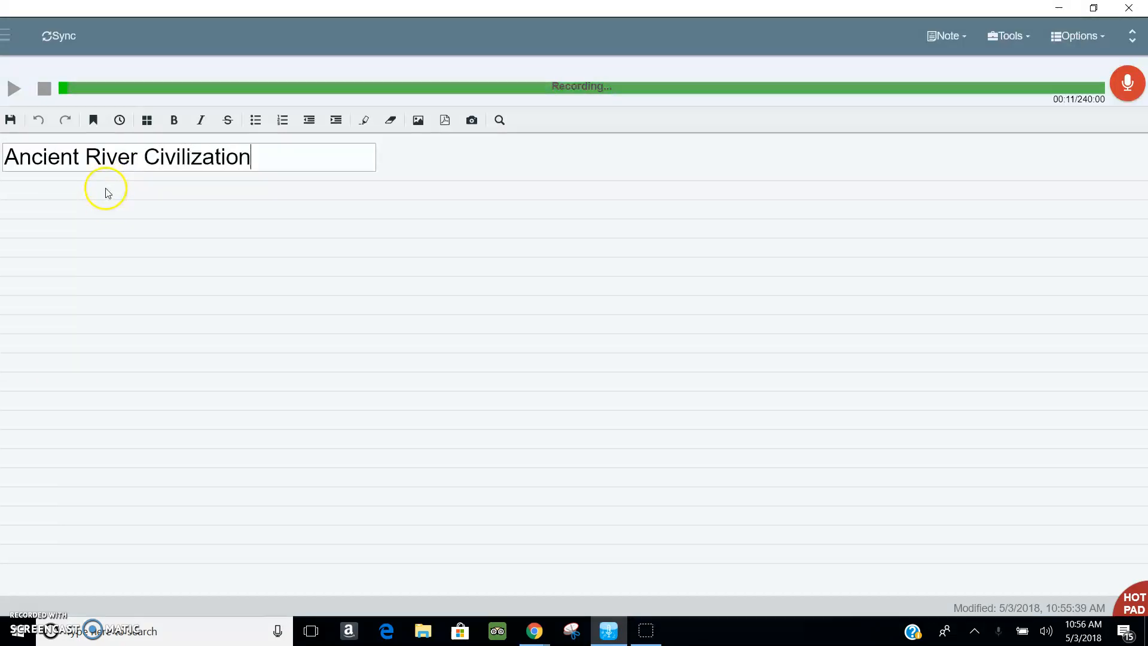
pyautogui.write('egy')
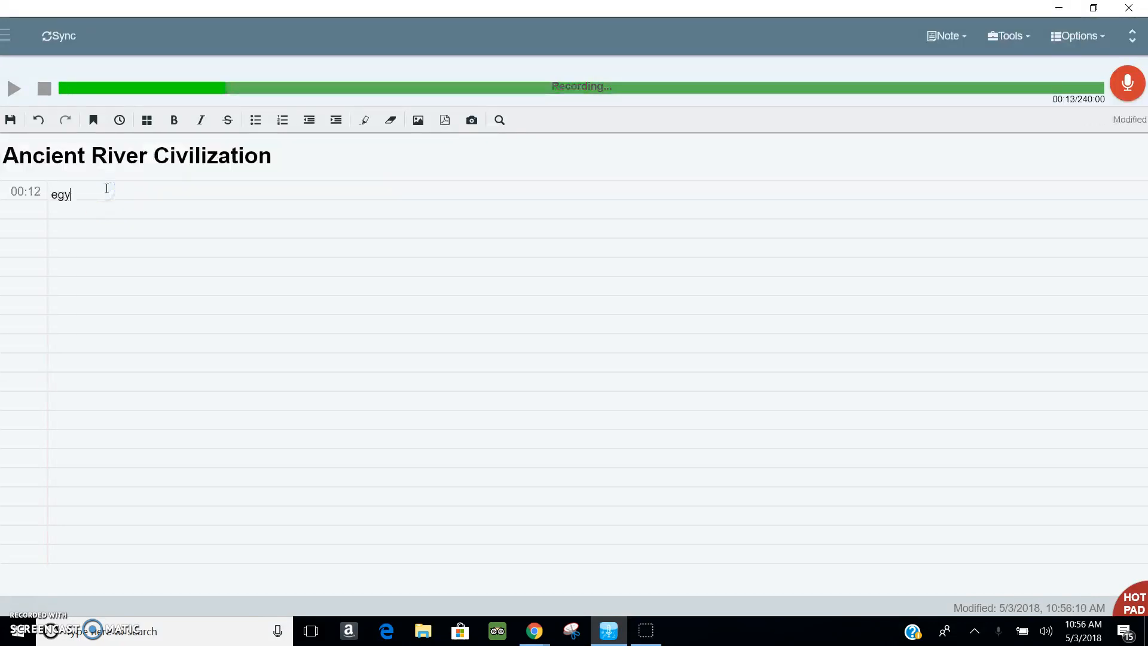
# Step: While recording, type lines 'egypt', 'height of civilization' and 'three essential questions'
pyautogui.write('pt')
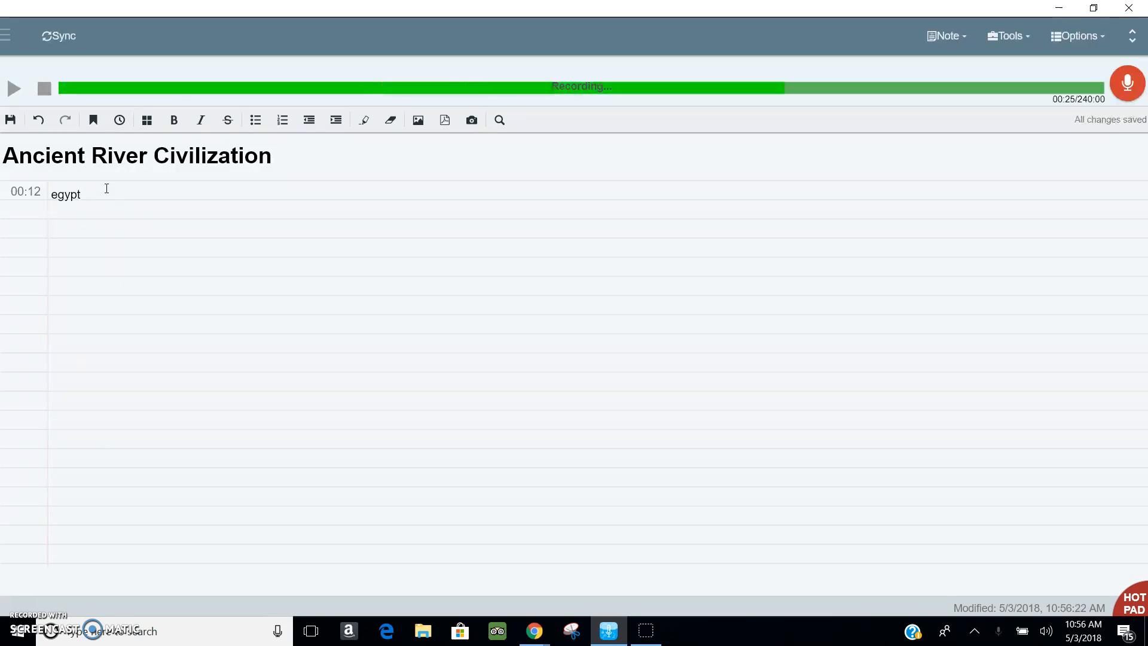
pyautogui.write('height of d')
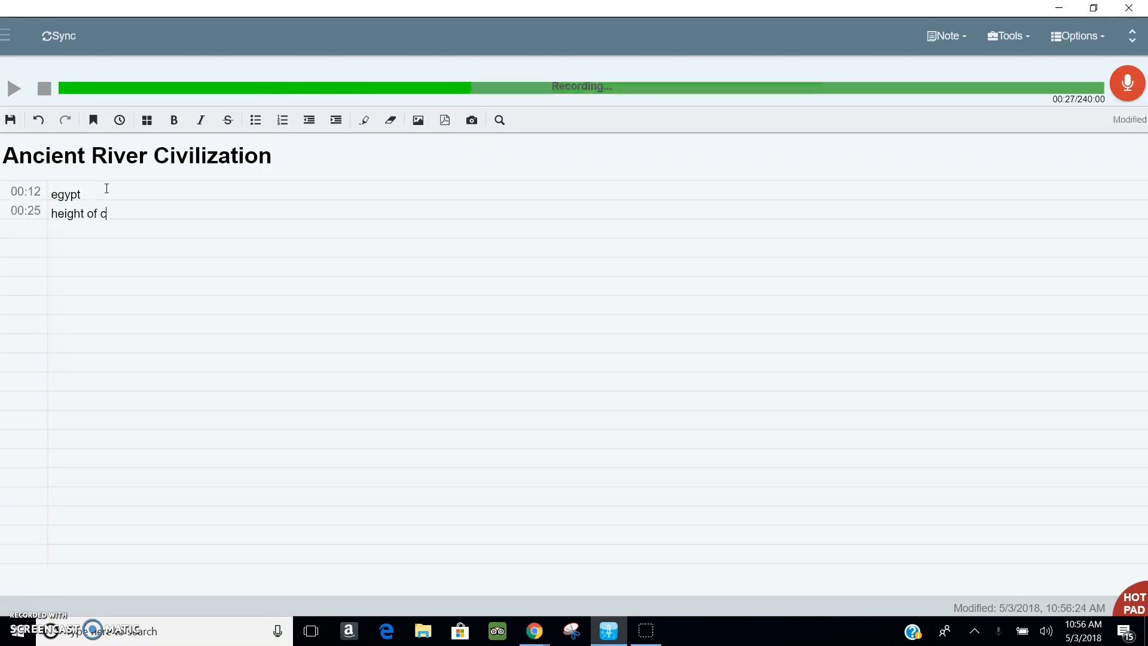
pyautogui.write('civiliza')
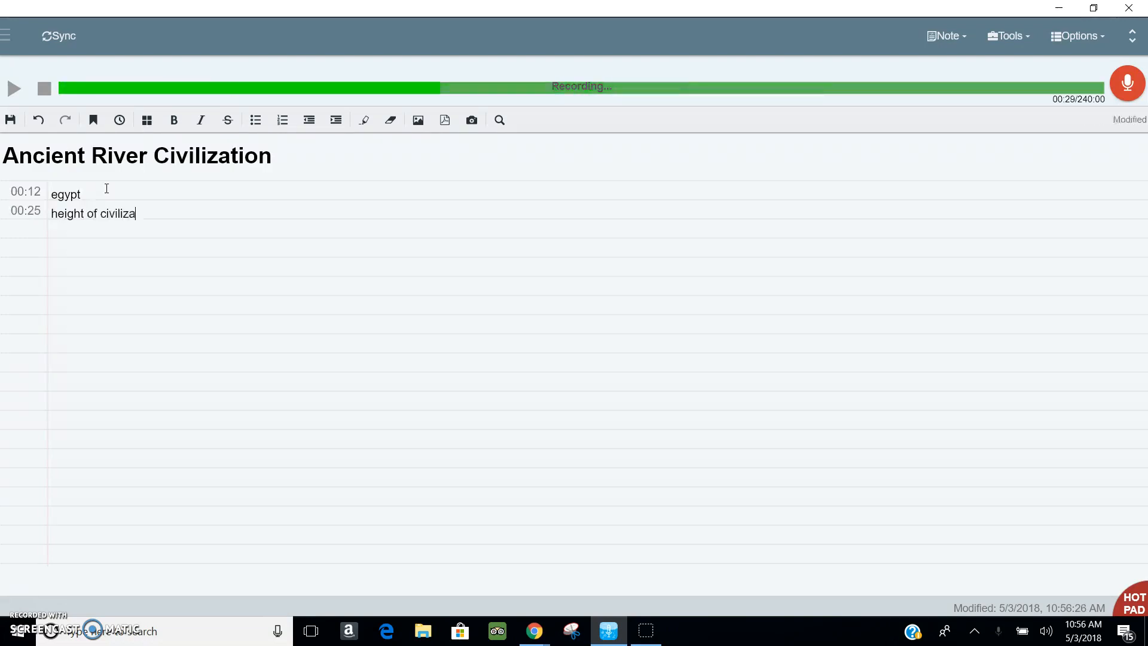
pyautogui.write('tion')
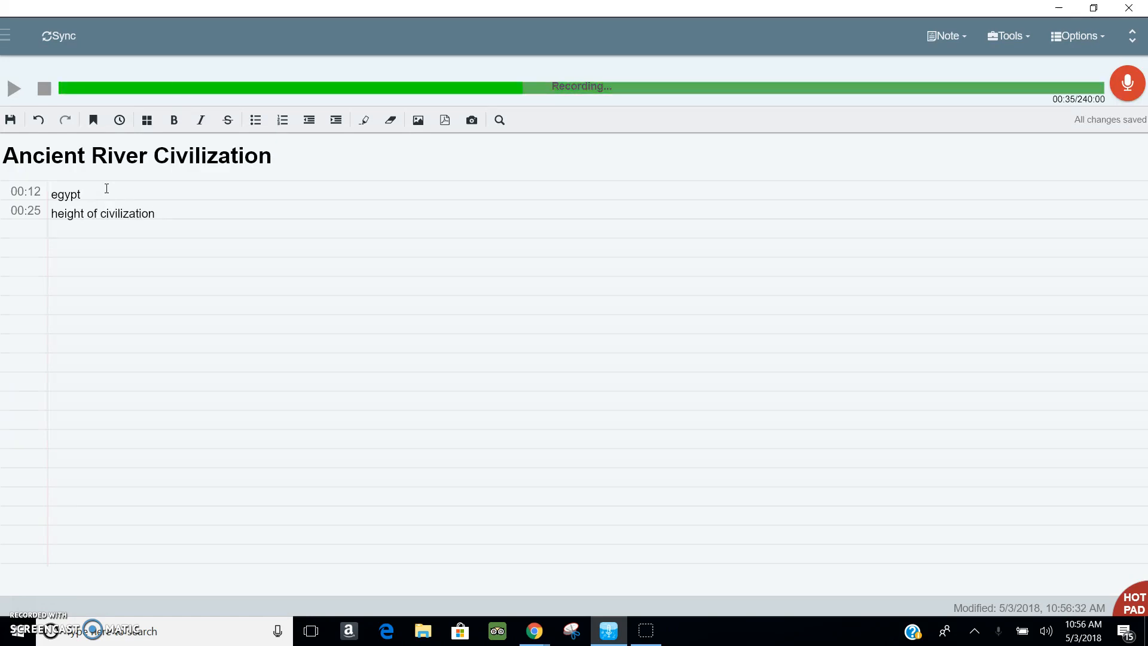
pyautogui.write('three essenti')
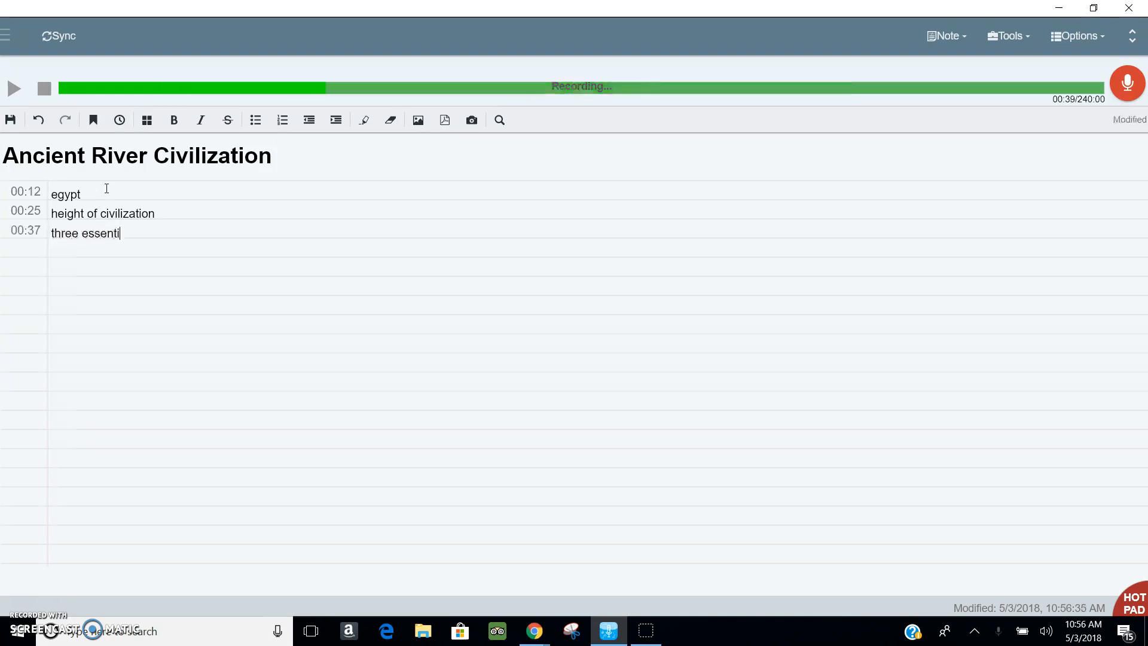
pyautogui.write('al questions')
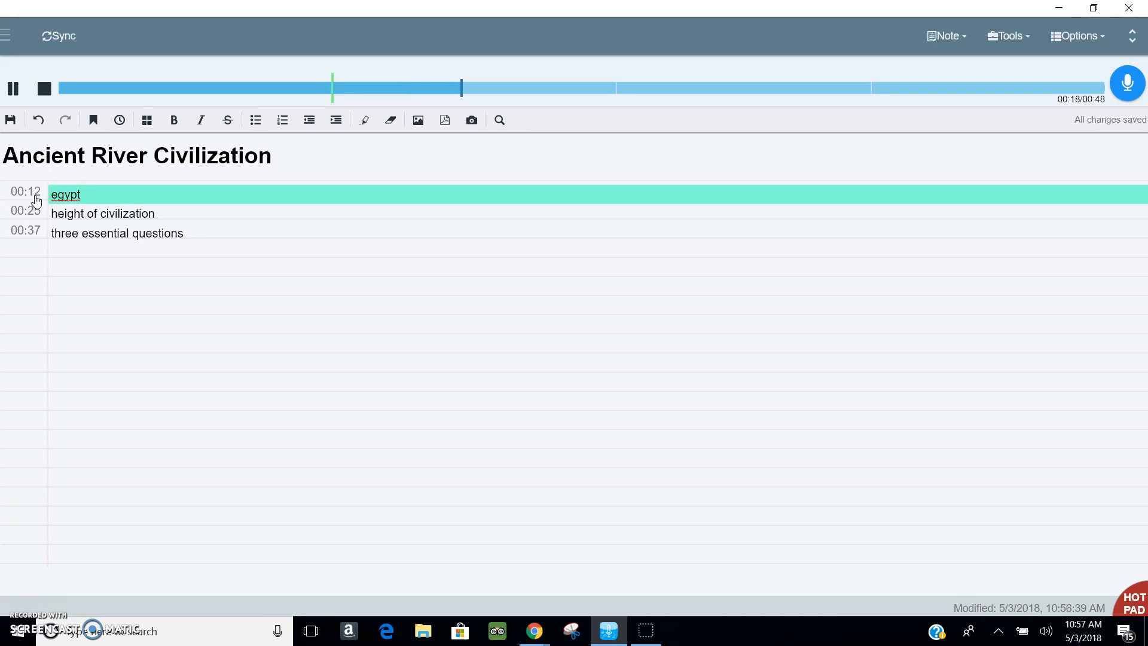
# Step: Play the lecture from the 00:12 egypt timestamp, then pause playback
pyautogui.click(25, 230)
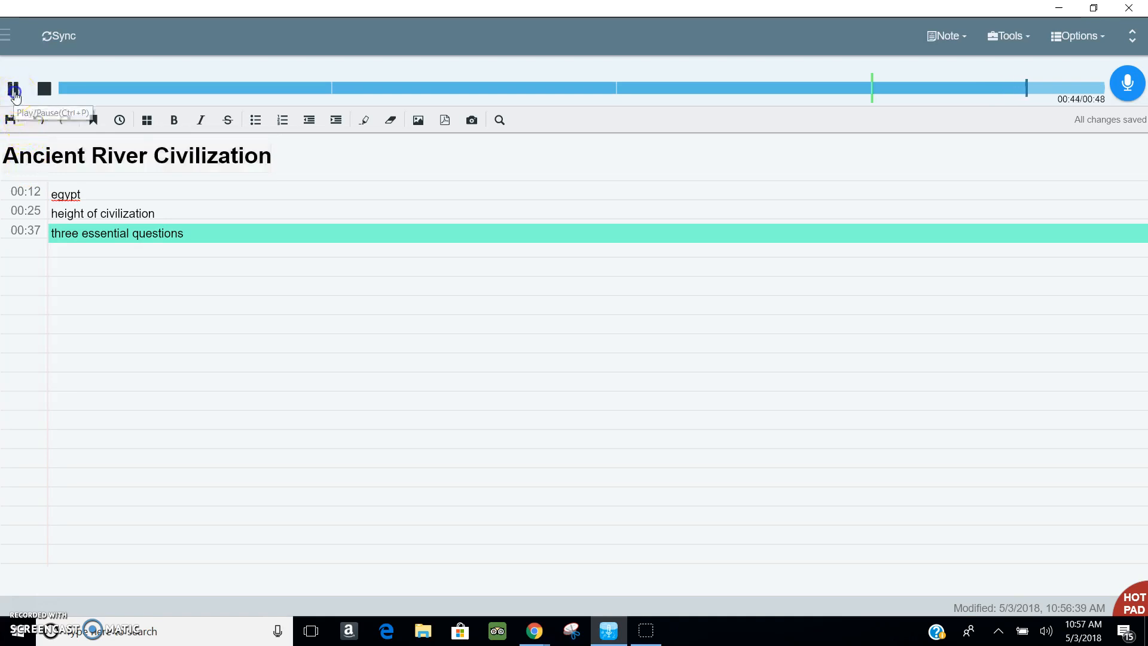
pyautogui.click(14, 88)
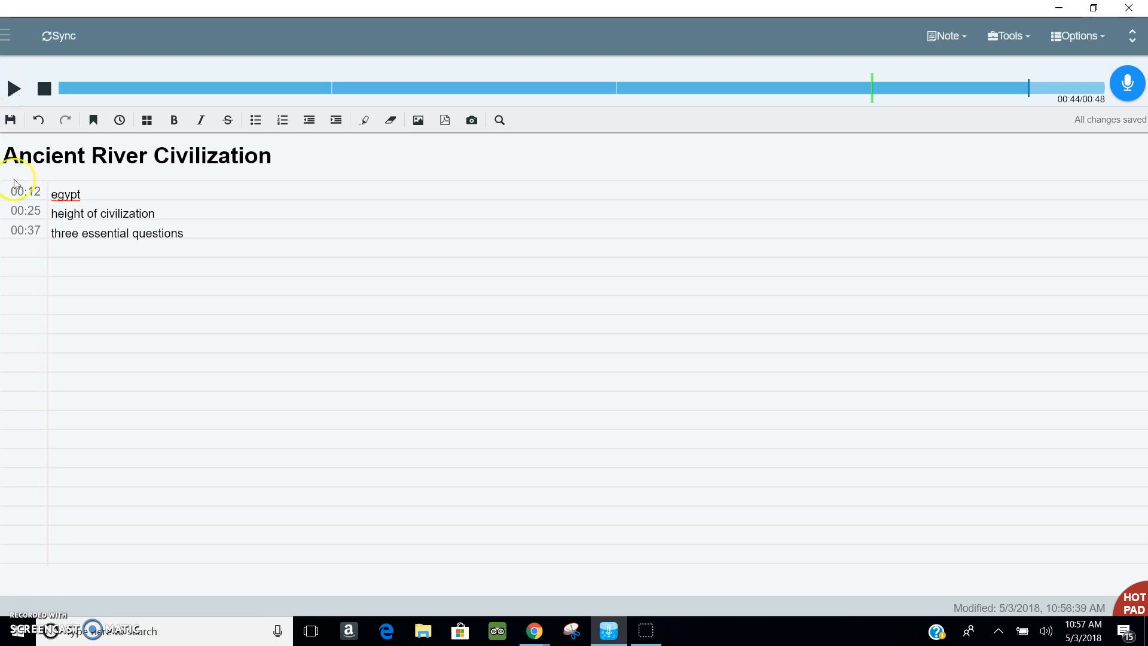
pyautogui.moveTo(20, 606)
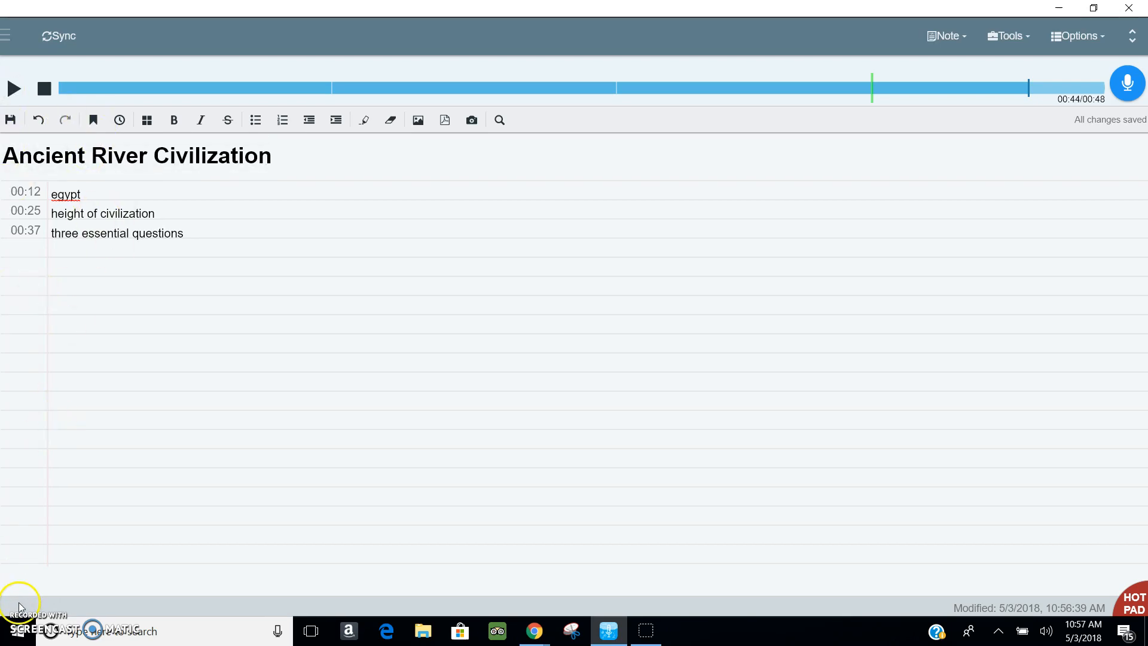